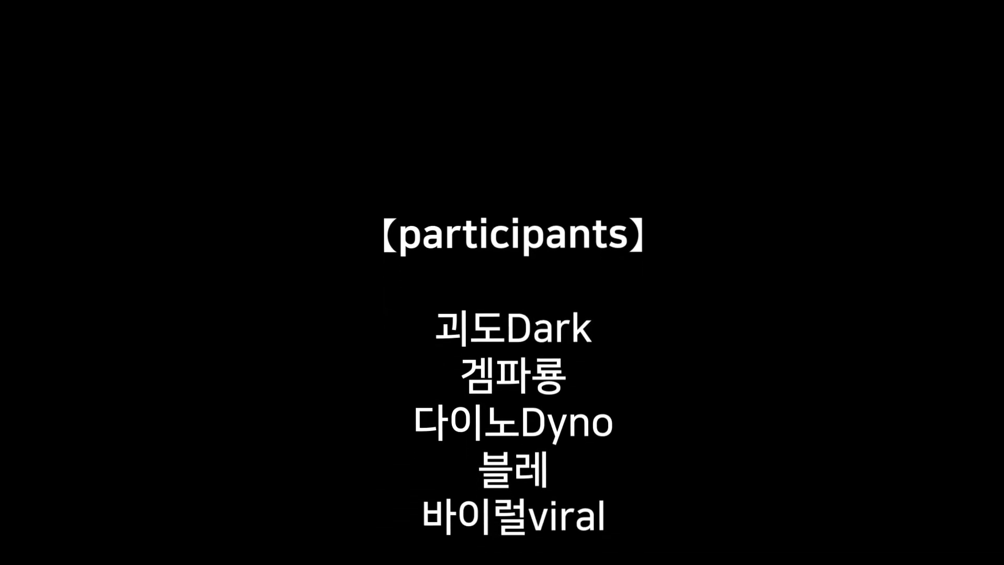
scroll(down, 3)
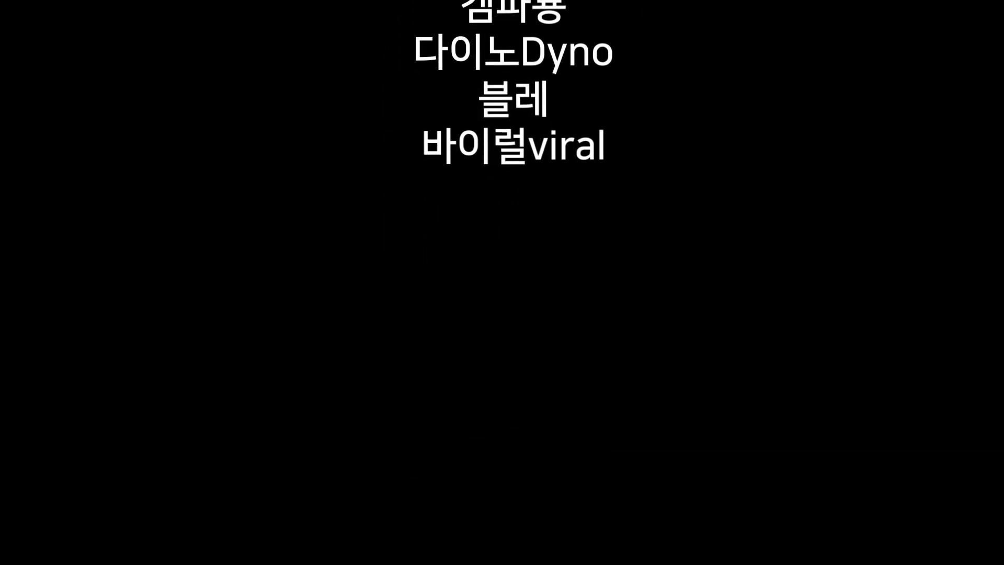